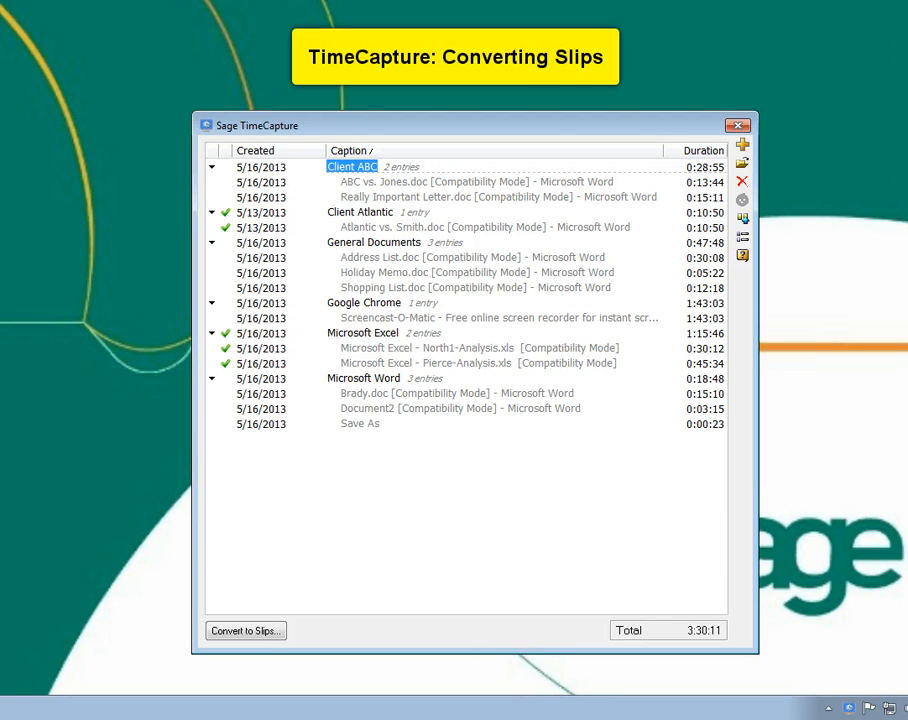
{"action": "mouse_move", "coordinate": [113, 558]}
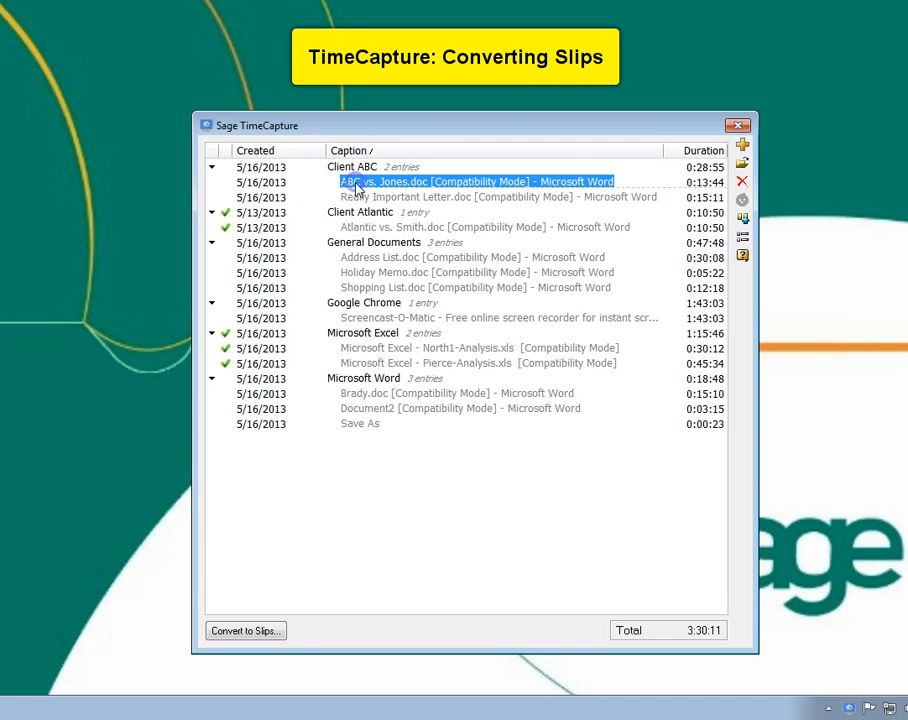
Assign client ABC and task Review/analyze to the ABC vs. Jones.doc entry
{"action": "double_click", "coordinate": [476, 181]}
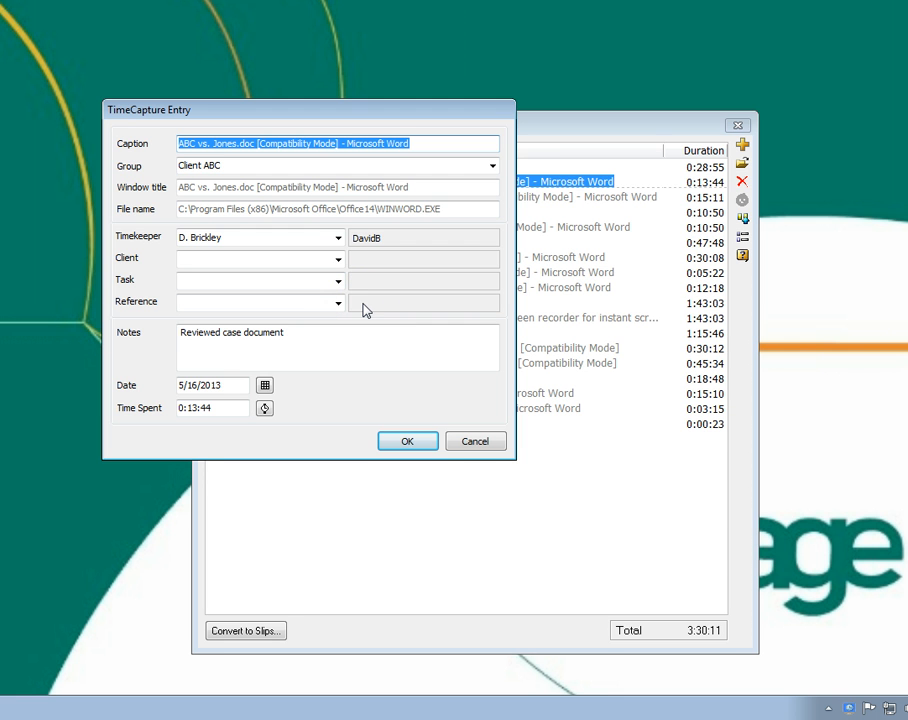
{"action": "left_click", "coordinate": [337, 259]}
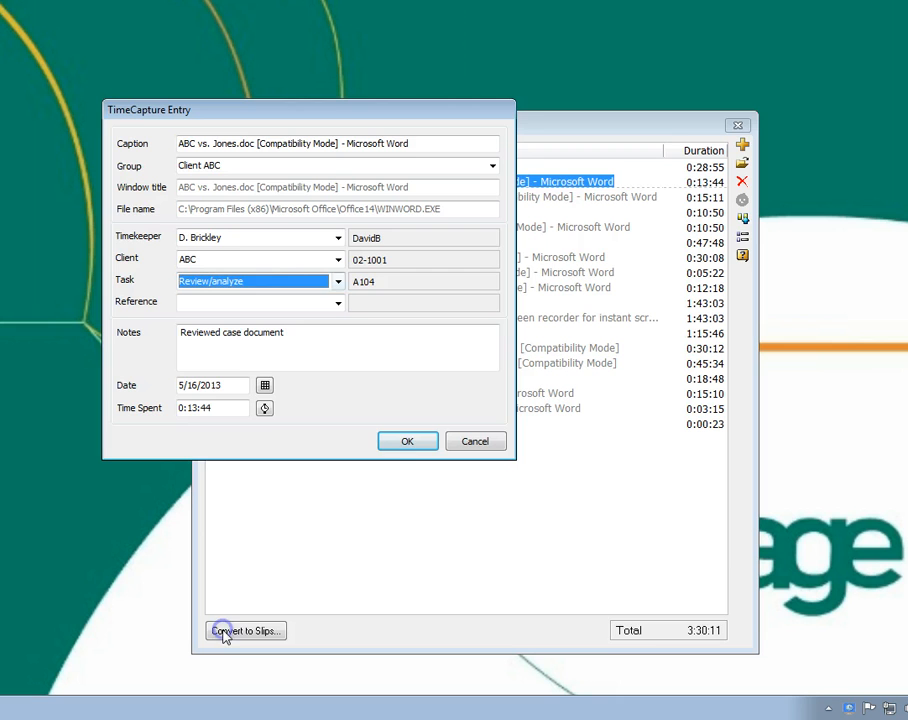
{"action": "left_click", "coordinate": [407, 441]}
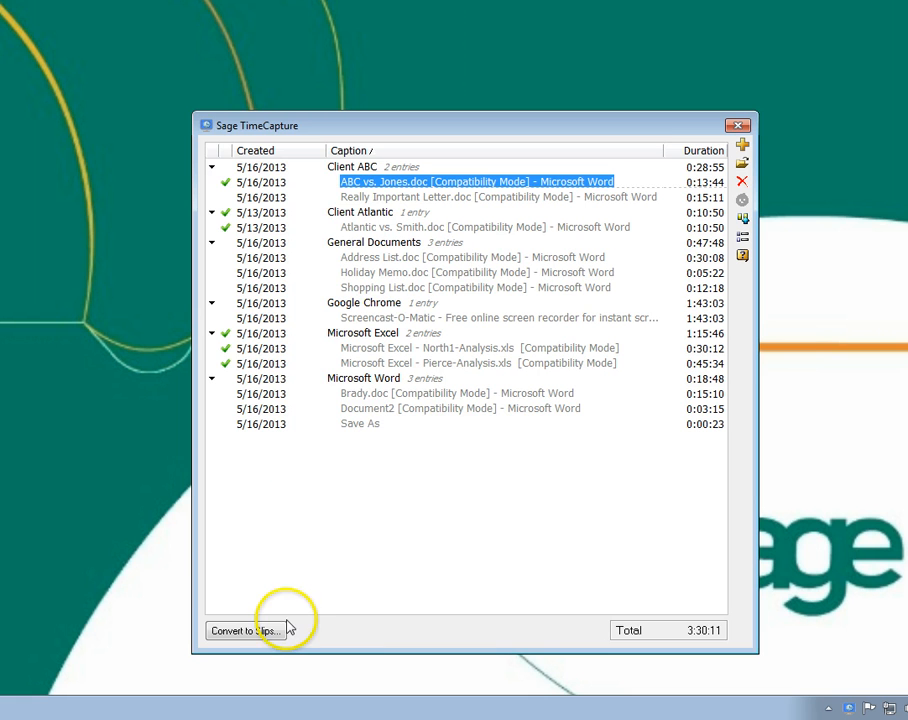
Convert the four checked timers, including the Microsoft Excel group, into slips
{"action": "left_click", "coordinate": [245, 631]}
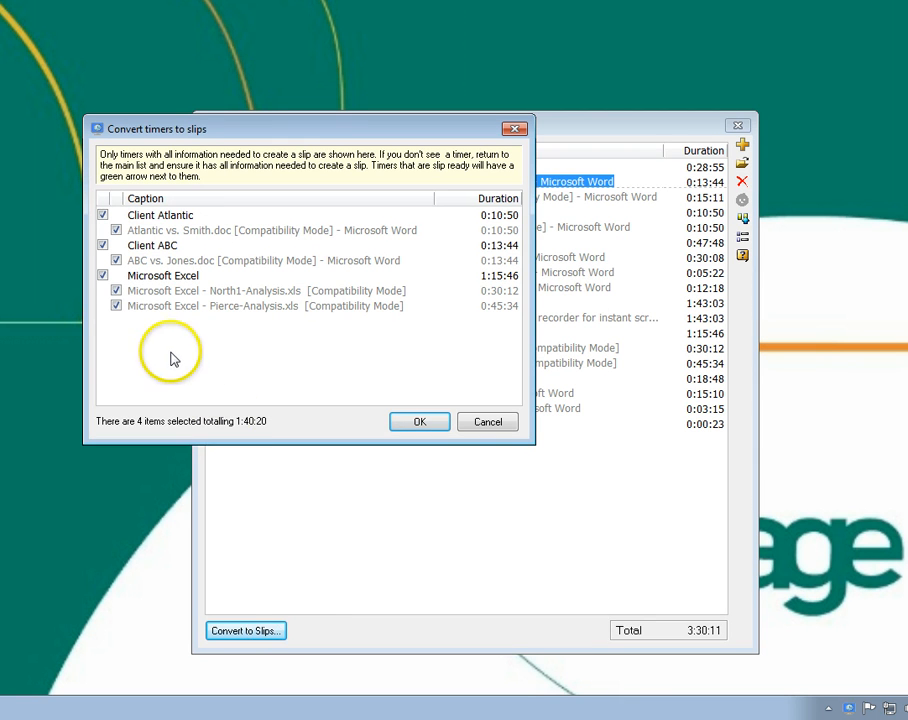
{"action": "mouse_move", "coordinate": [130, 340]}
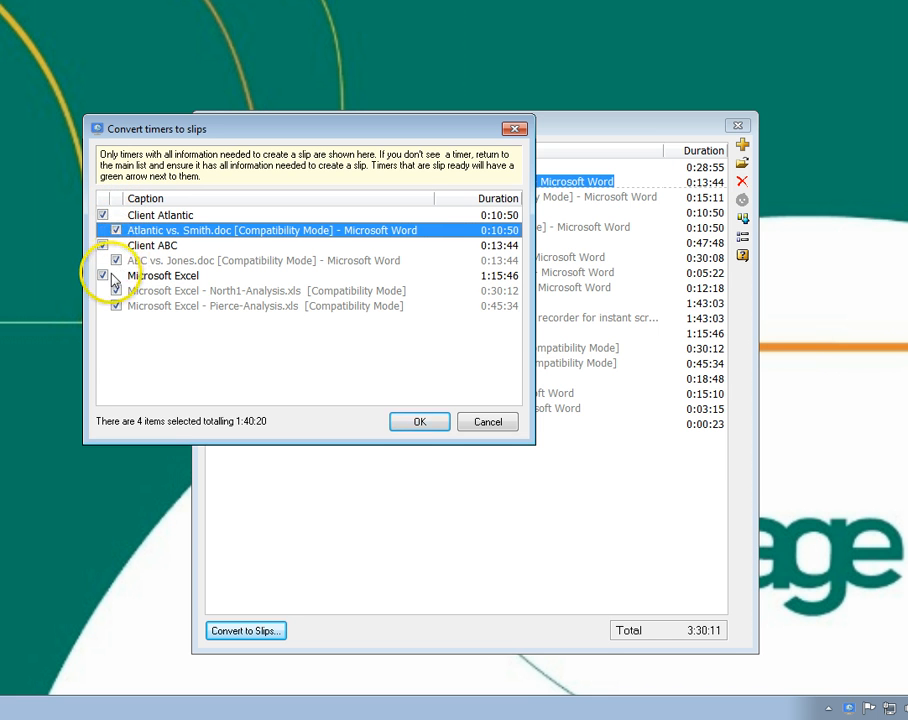
{"action": "left_click", "coordinate": [116, 275]}
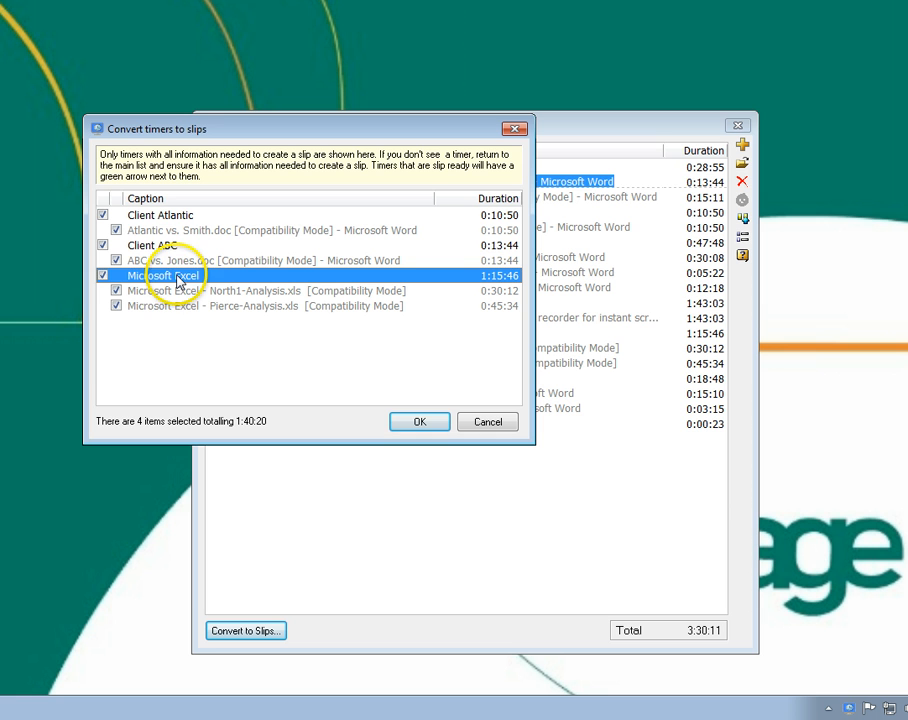
{"action": "mouse_move", "coordinate": [140, 432]}
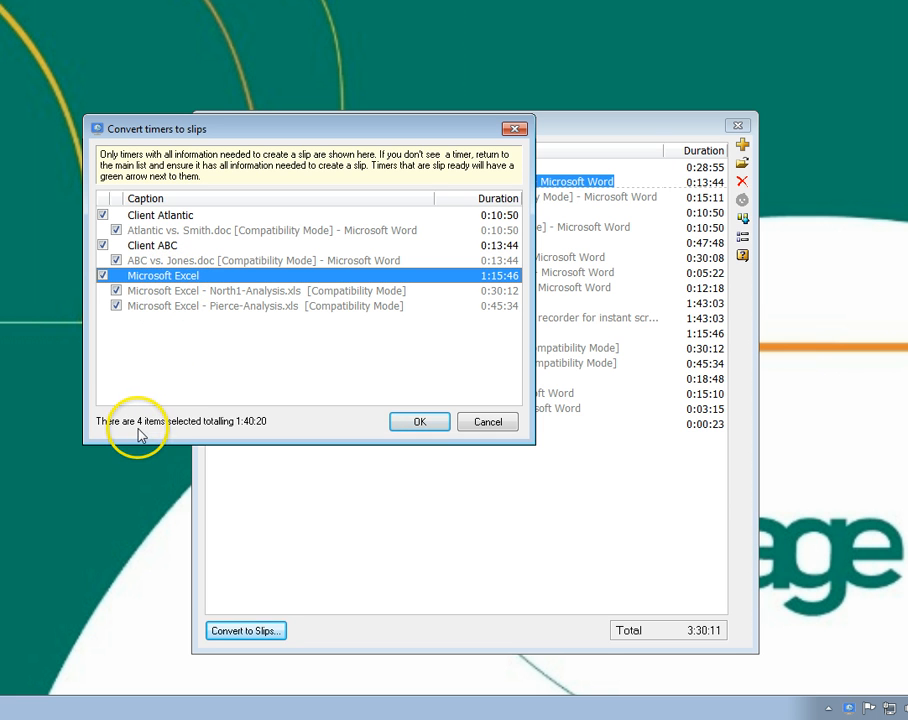
{"action": "mouse_move", "coordinate": [147, 436]}
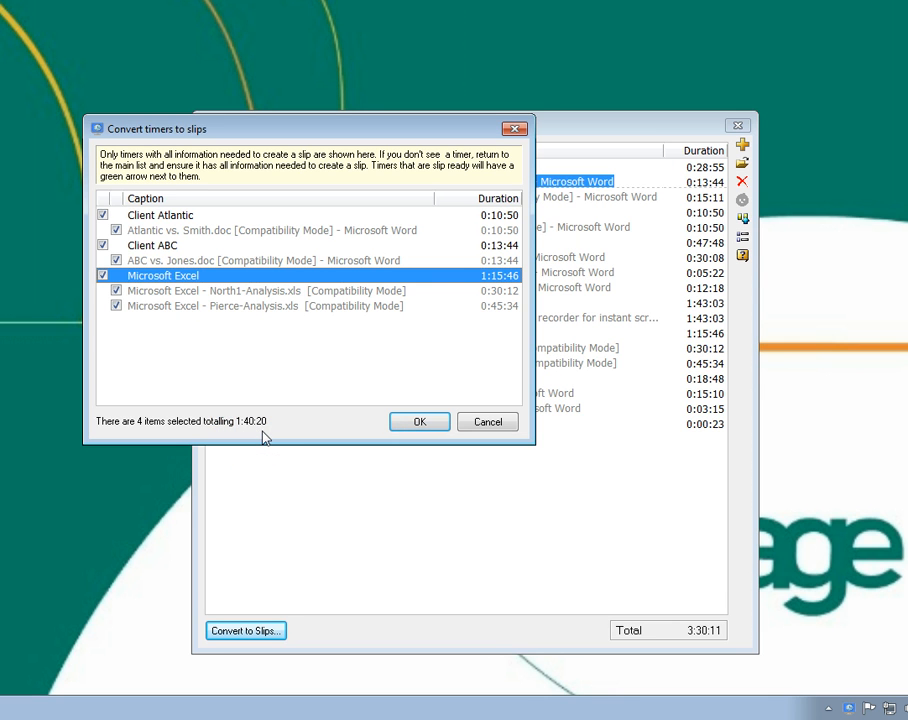
{"action": "mouse_move", "coordinate": [315, 410]}
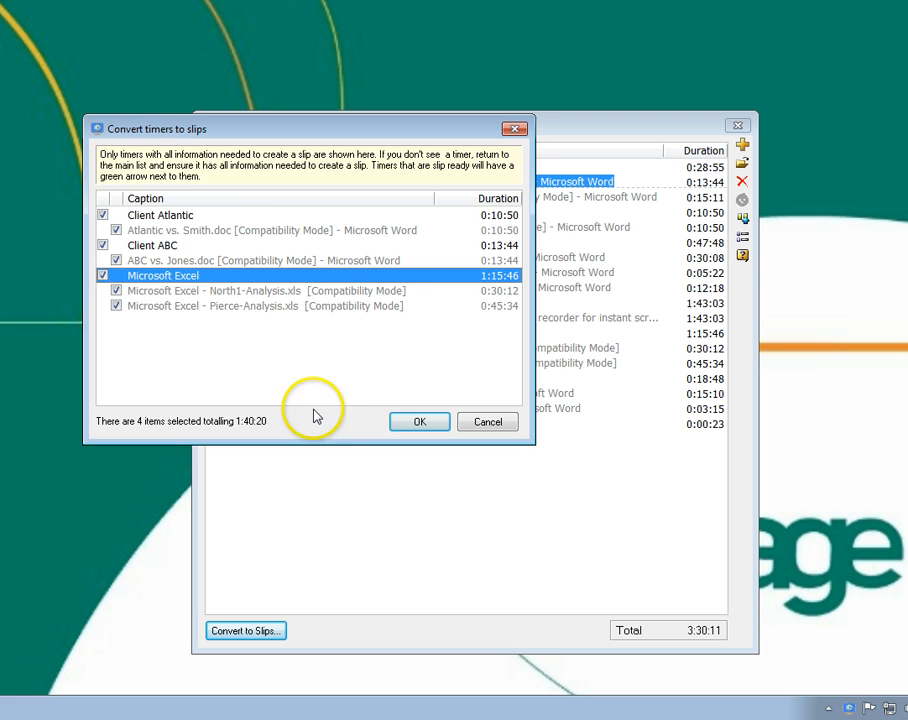
{"action": "left_click", "coordinate": [419, 421]}
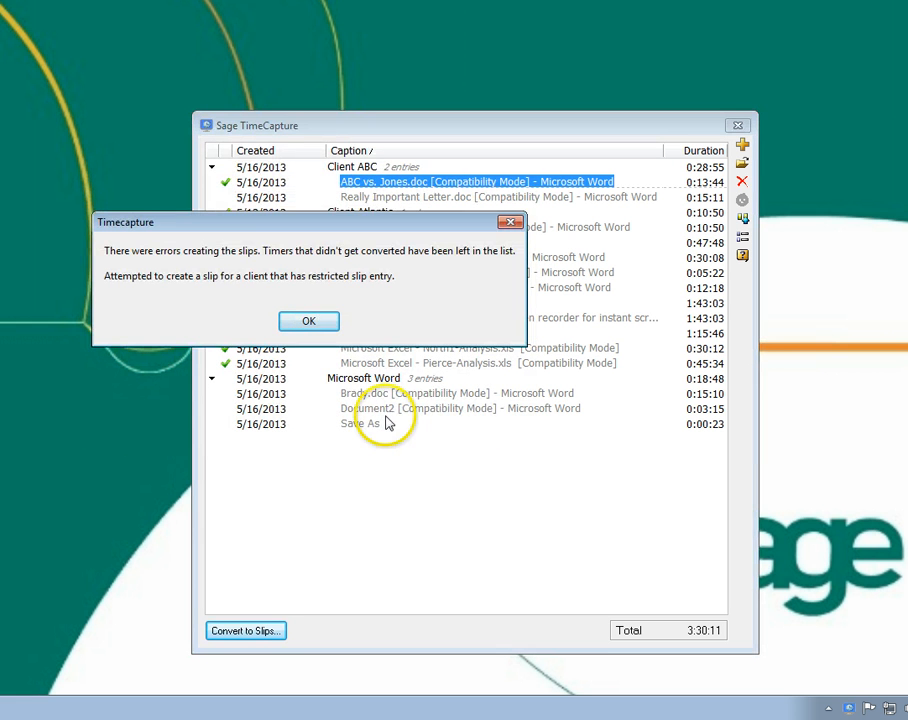
{"action": "mouse_move", "coordinate": [228, 270]}
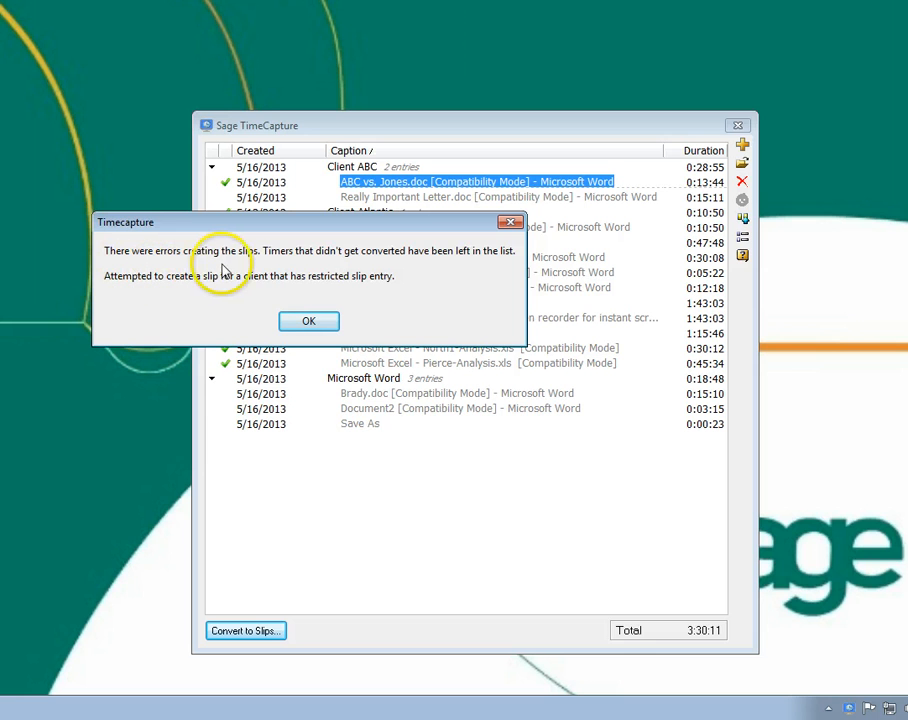
{"action": "mouse_move", "coordinate": [425, 270]}
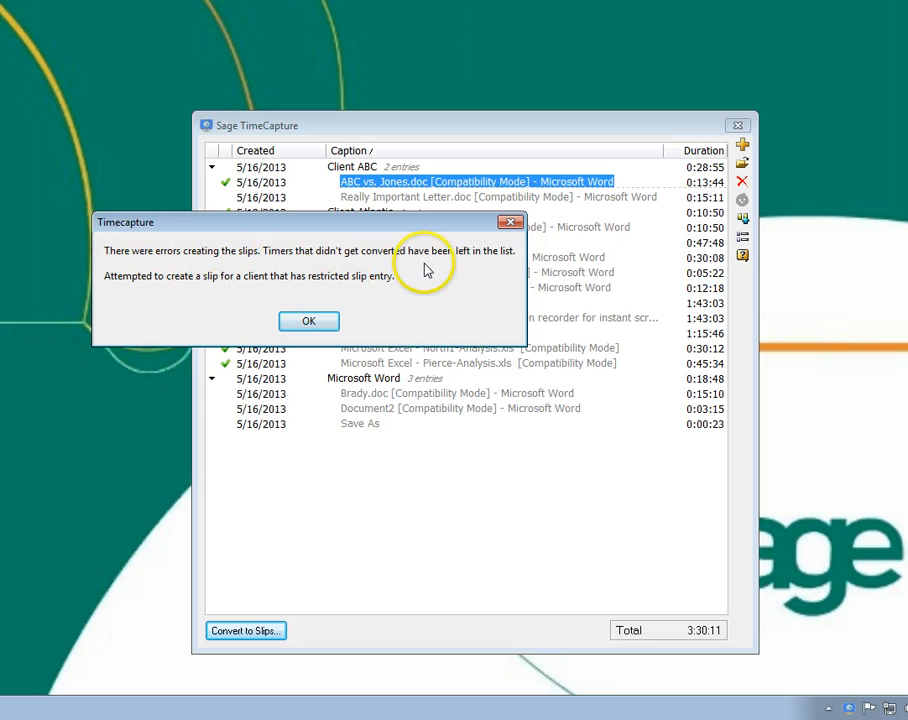
{"action": "mouse_move", "coordinate": [135, 293]}
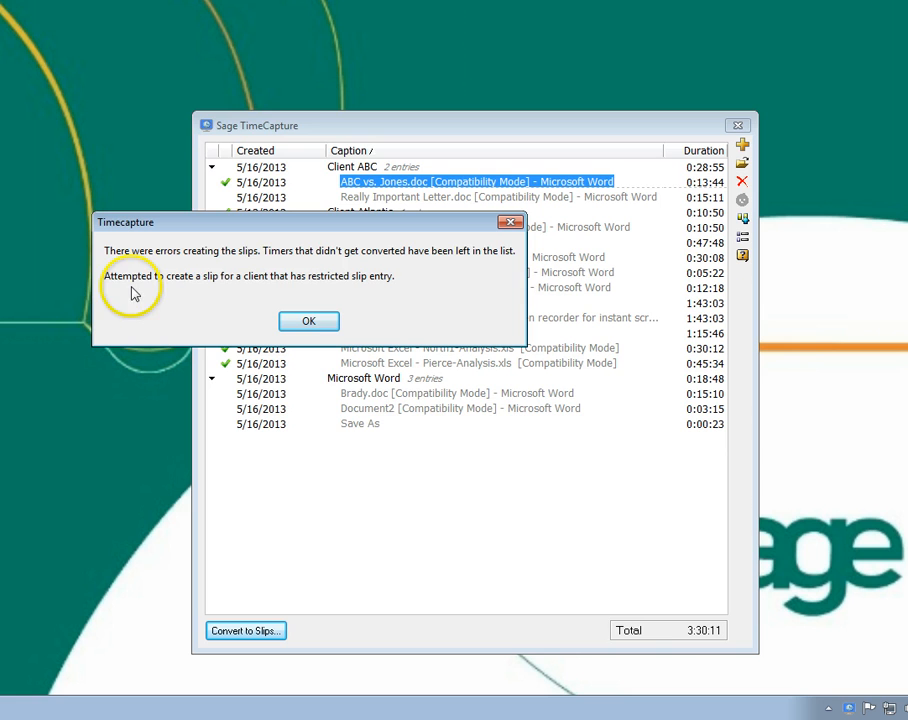
{"action": "mouse_move", "coordinate": [357, 297]}
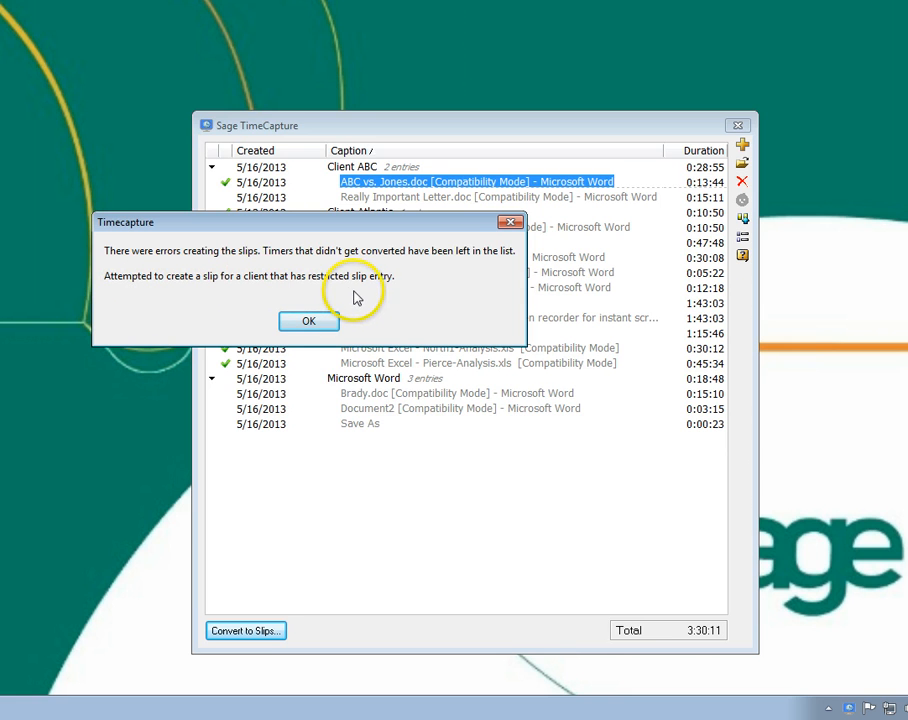
{"action": "mouse_move", "coordinate": [117, 334]}
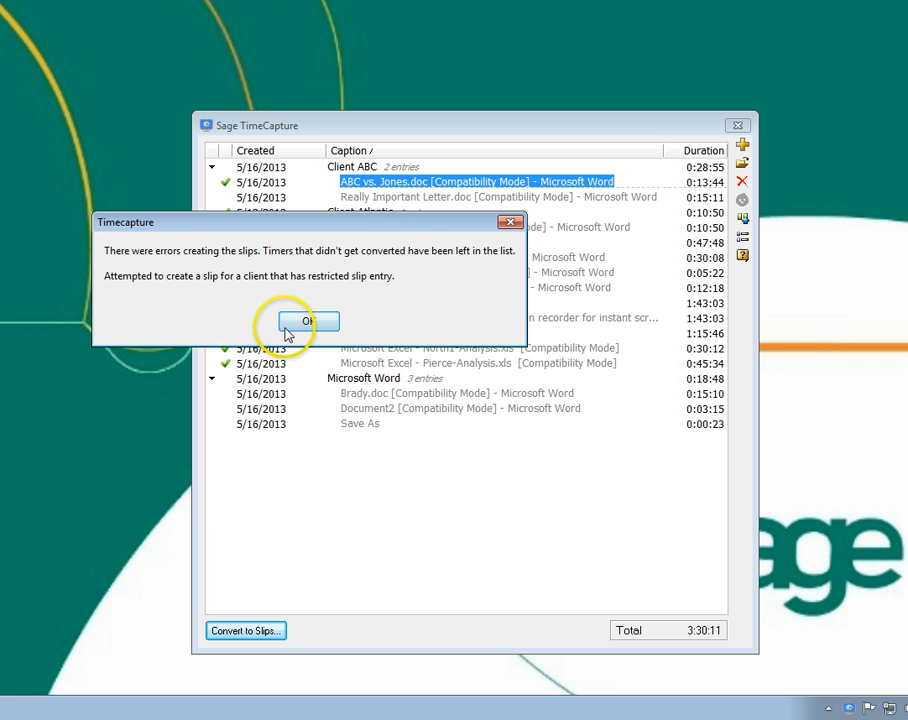
Dismiss the restricted-client slip conversion error
{"action": "left_click", "coordinate": [309, 321]}
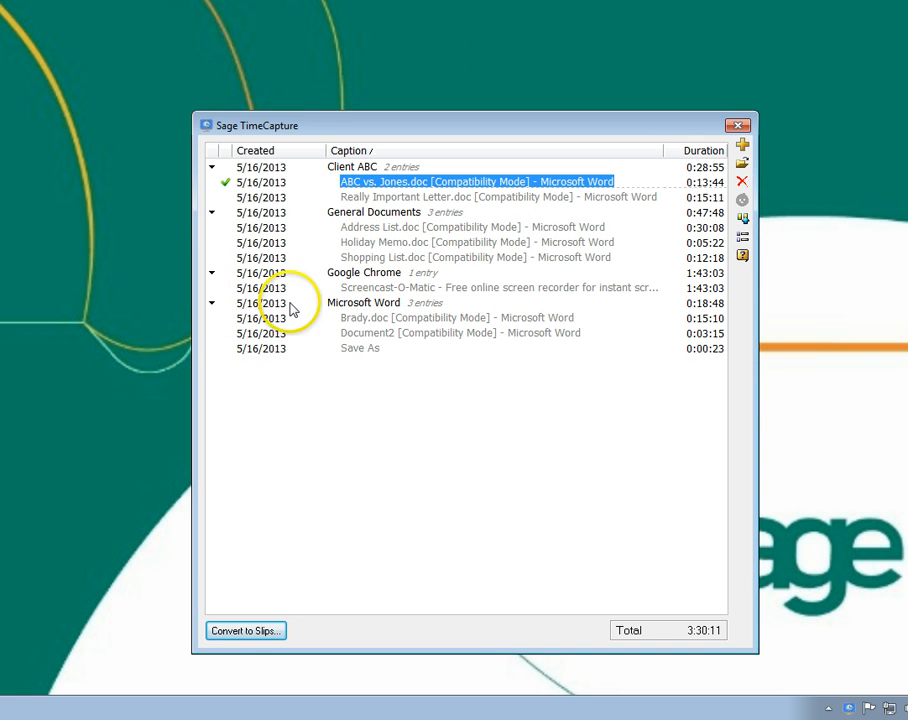
{"action": "mouse_move", "coordinate": [313, 207]}
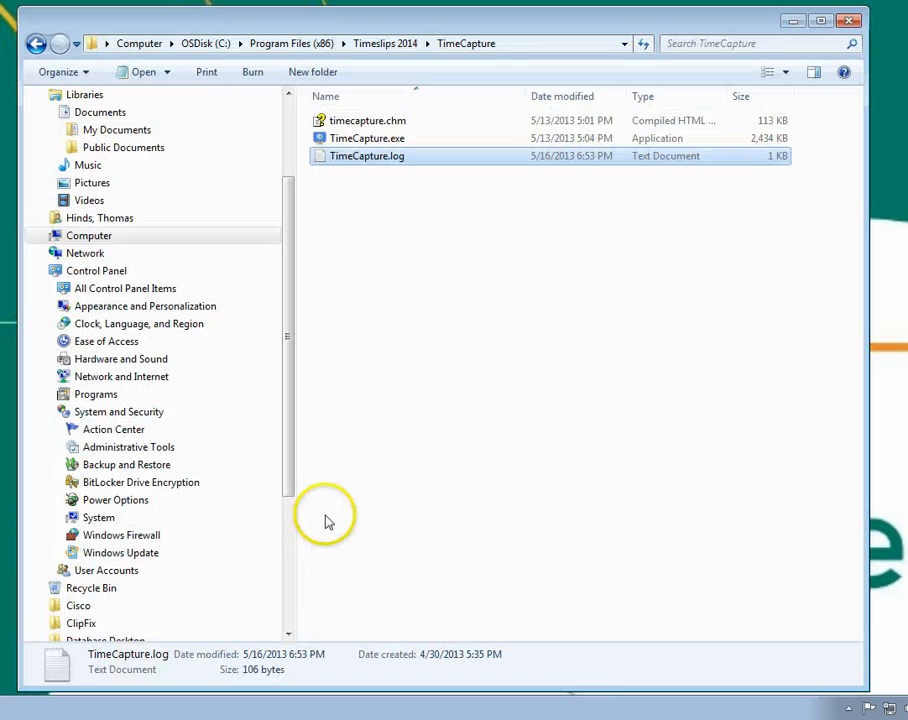
{"action": "mouse_move", "coordinate": [333, 246]}
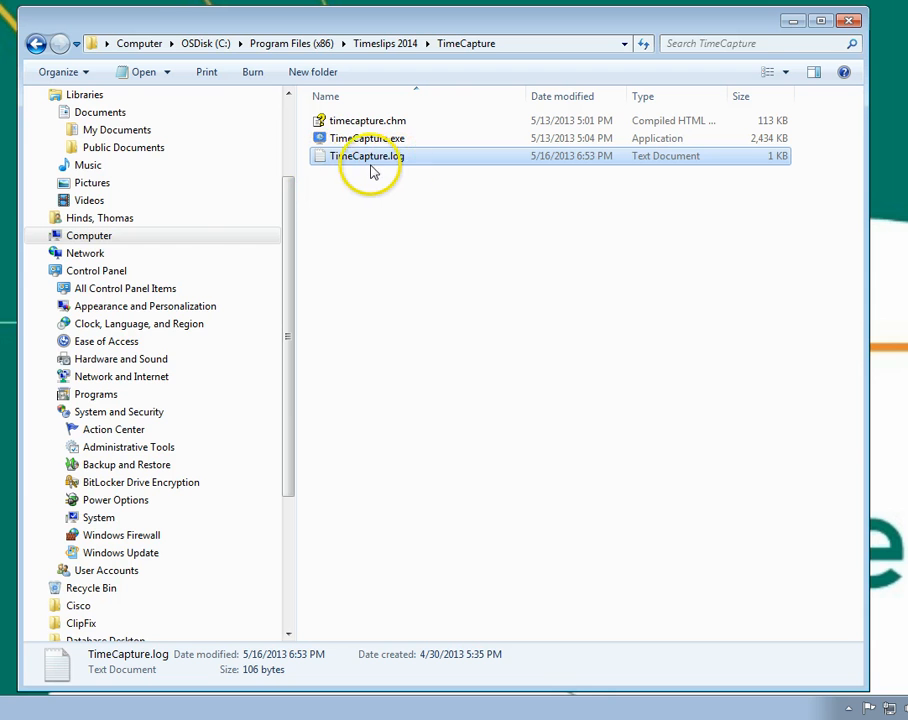
Open TimeCapture.log in Notepad to review the transfer results
{"action": "double_click", "coordinate": [365, 155]}
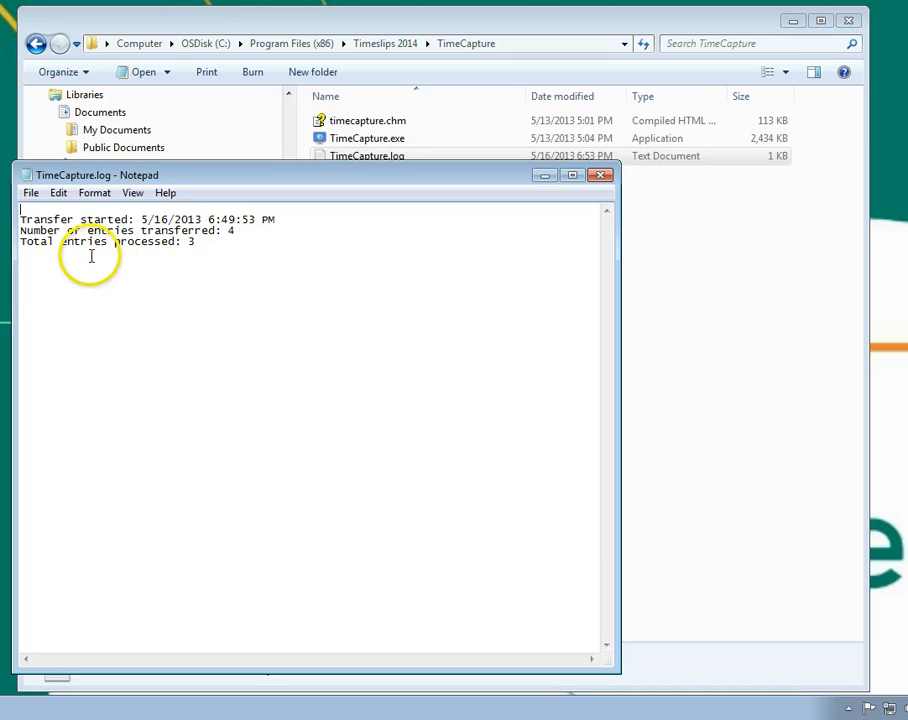
{"action": "mouse_move", "coordinate": [177, 256]}
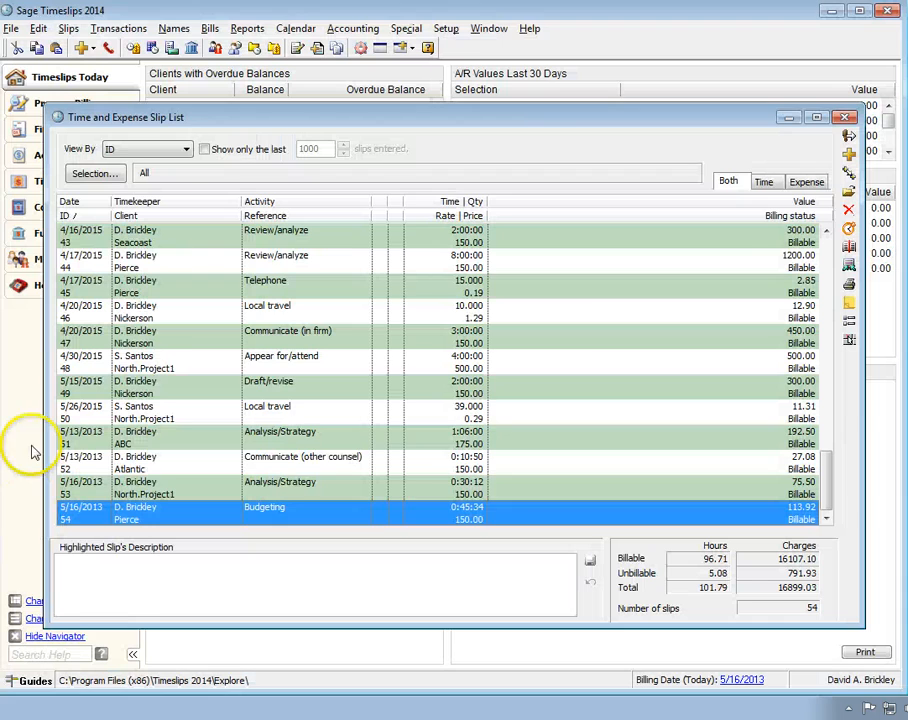
Filter the slip list to Slip Source TimeCapture, leaving three slips
{"action": "left_click", "coordinate": [95, 173]}
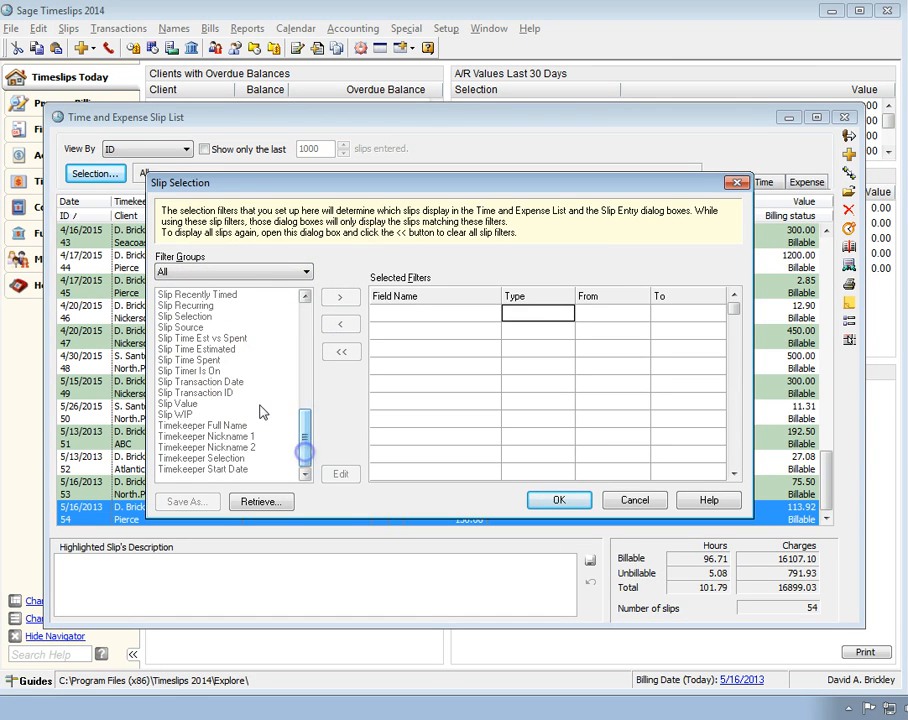
{"action": "double_click", "coordinate": [181, 327]}
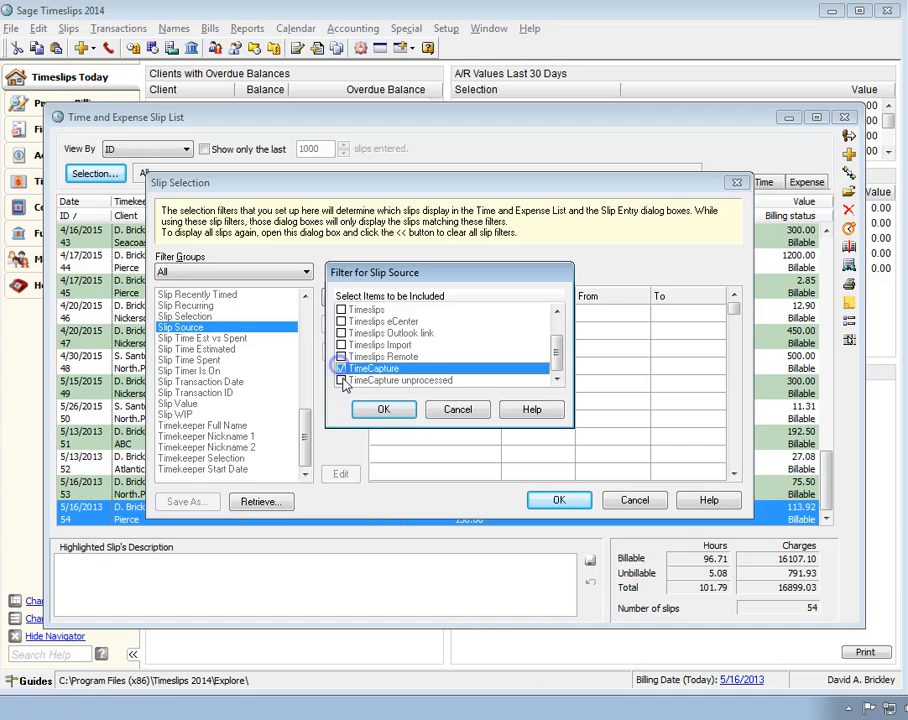
{"action": "left_click", "coordinate": [384, 409]}
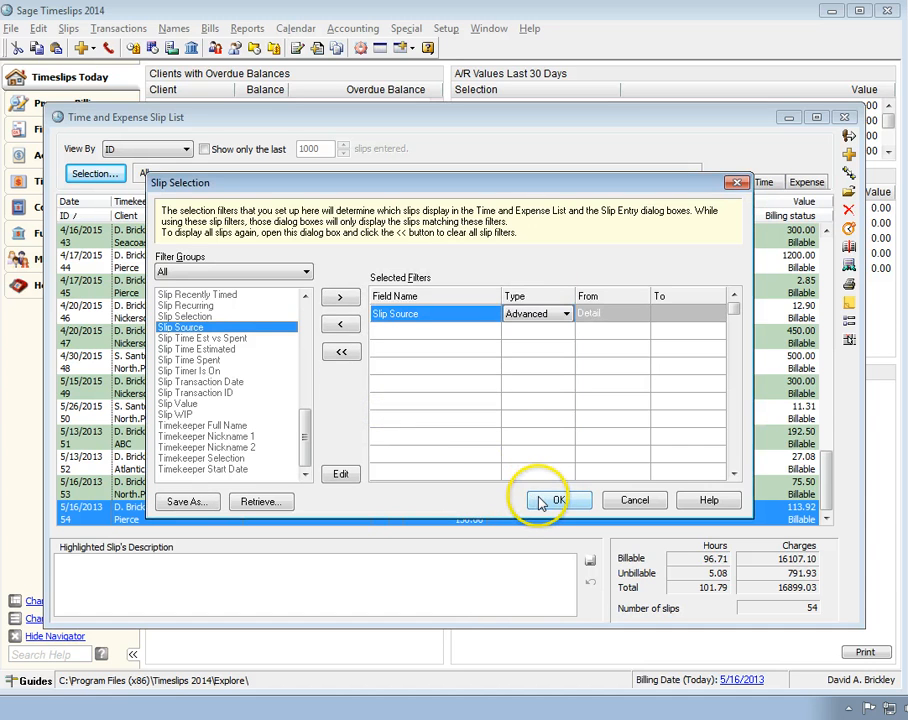
{"action": "left_click", "coordinate": [558, 500]}
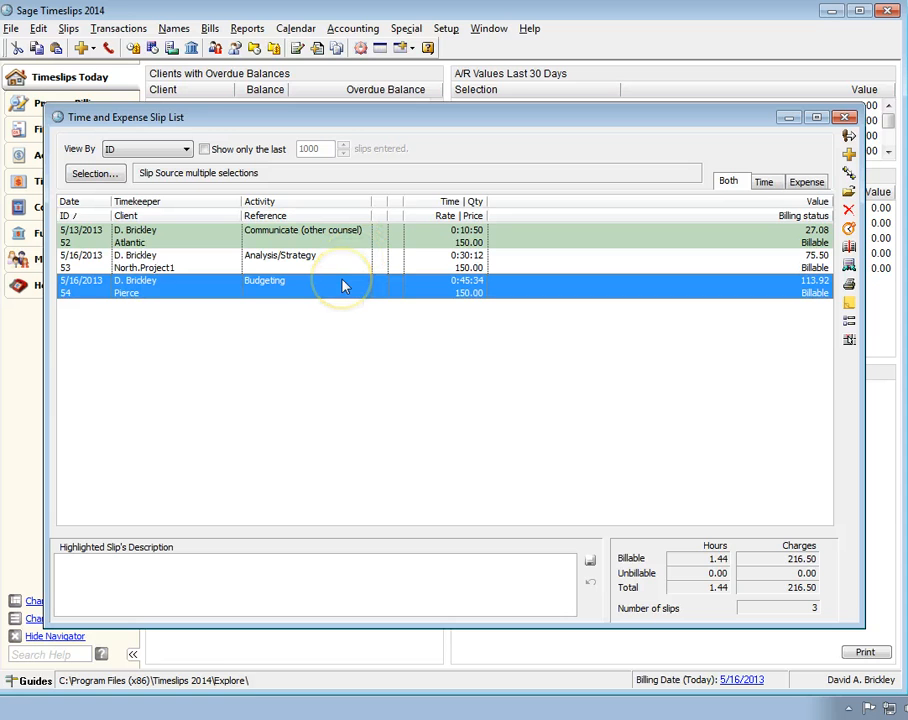
{"action": "mouse_move", "coordinate": [338, 285]}
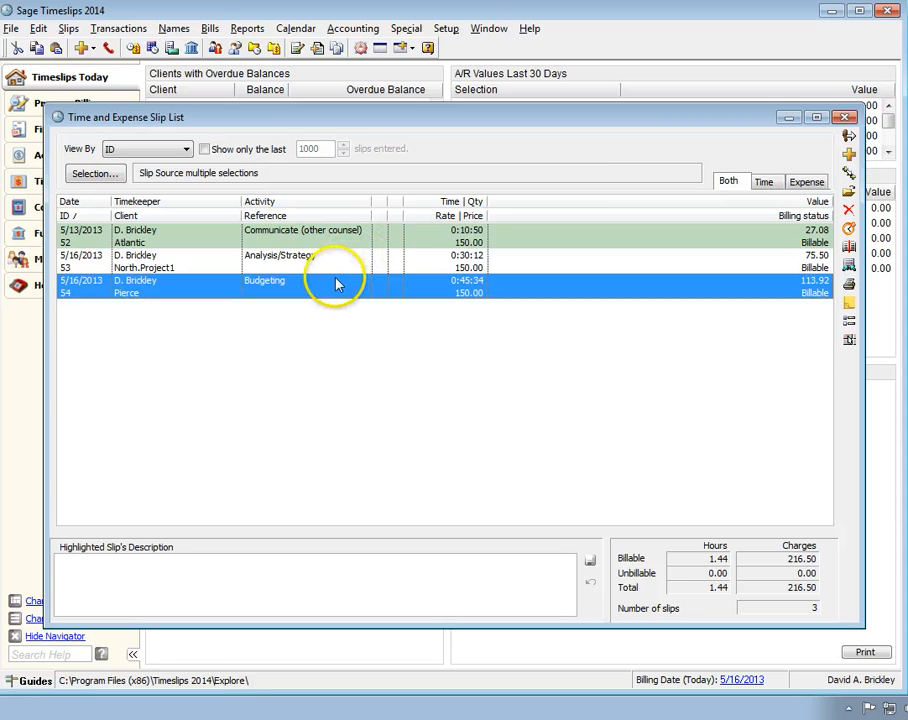
{"action": "mouse_move", "coordinate": [335, 281]}
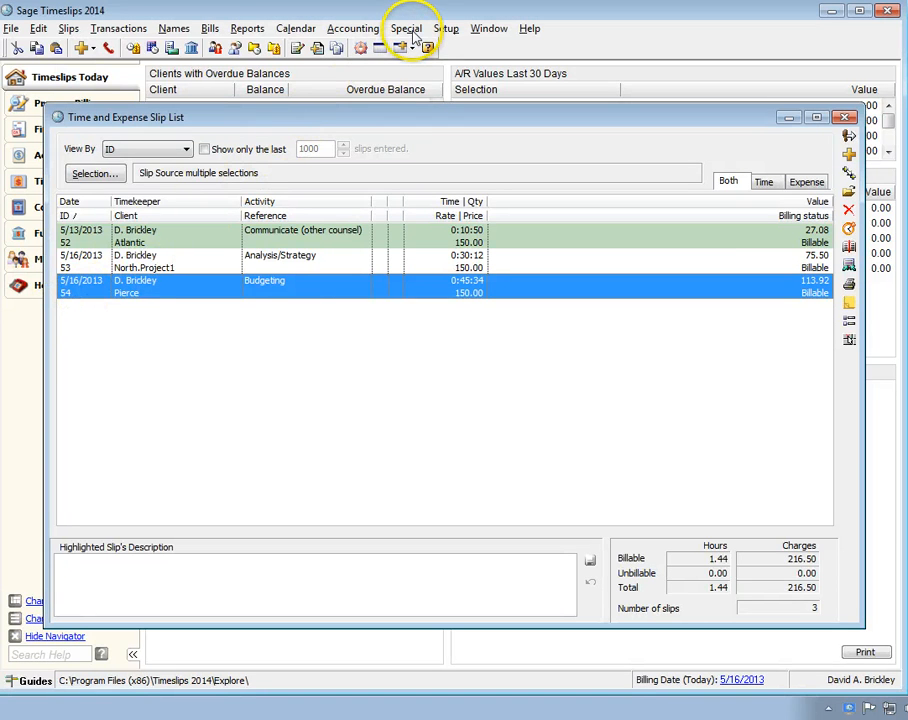
Run Special > Alerts > Process Slips from Time Capture for the three slips
{"action": "left_click", "coordinate": [406, 28]}
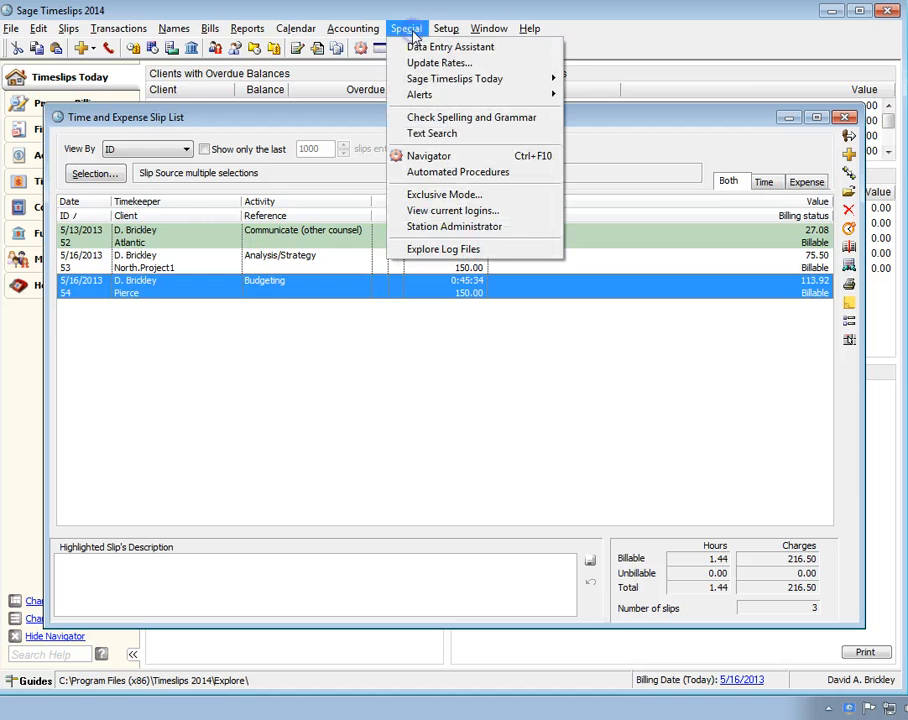
{"action": "mouse_move", "coordinate": [419, 94]}
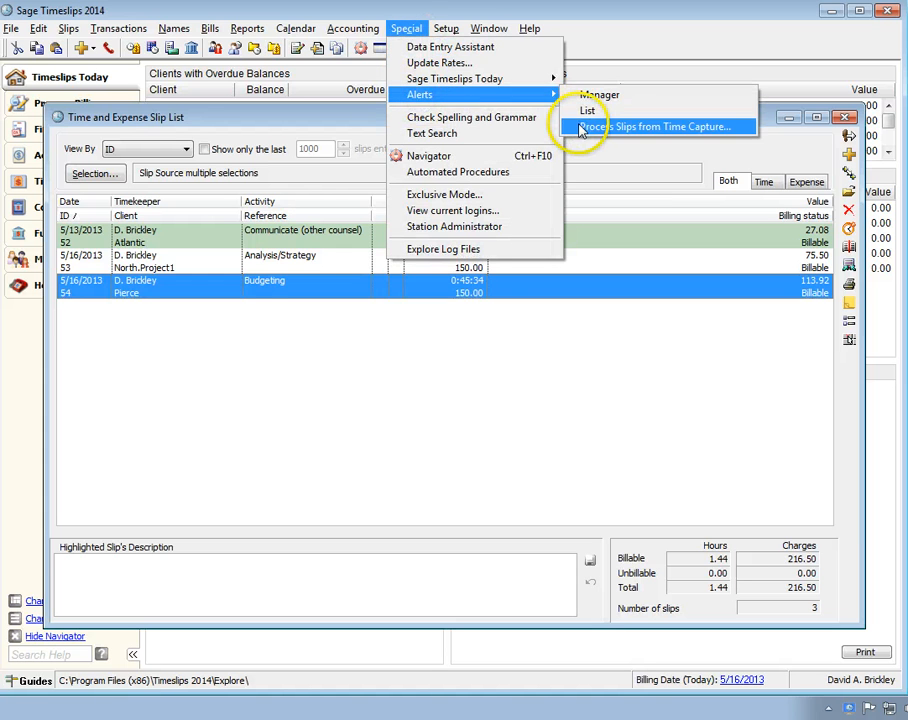
{"action": "left_click", "coordinate": [651, 126]}
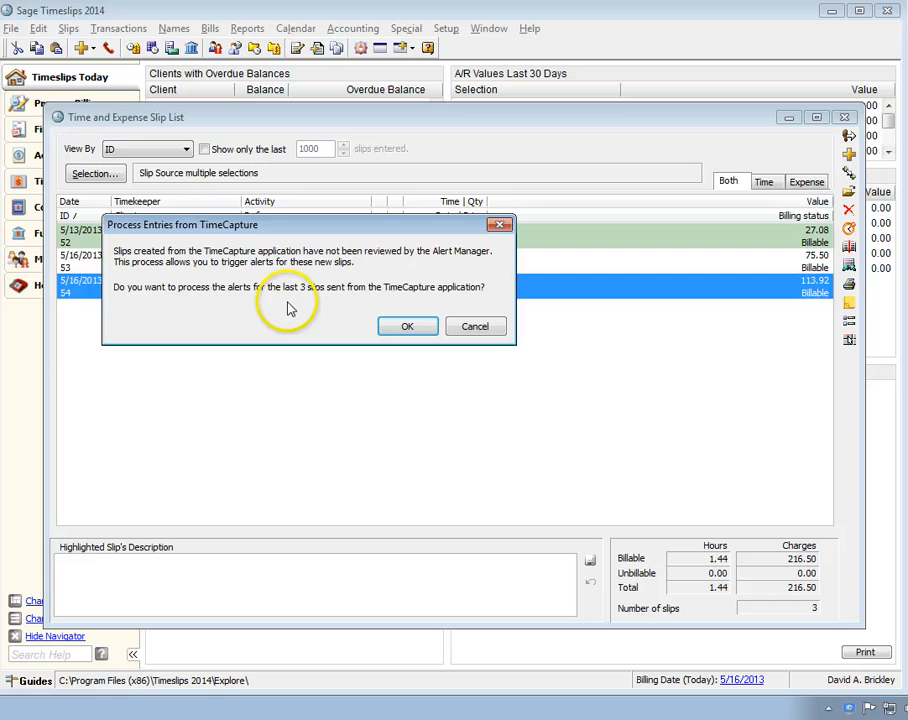
{"action": "mouse_move", "coordinate": [343, 322]}
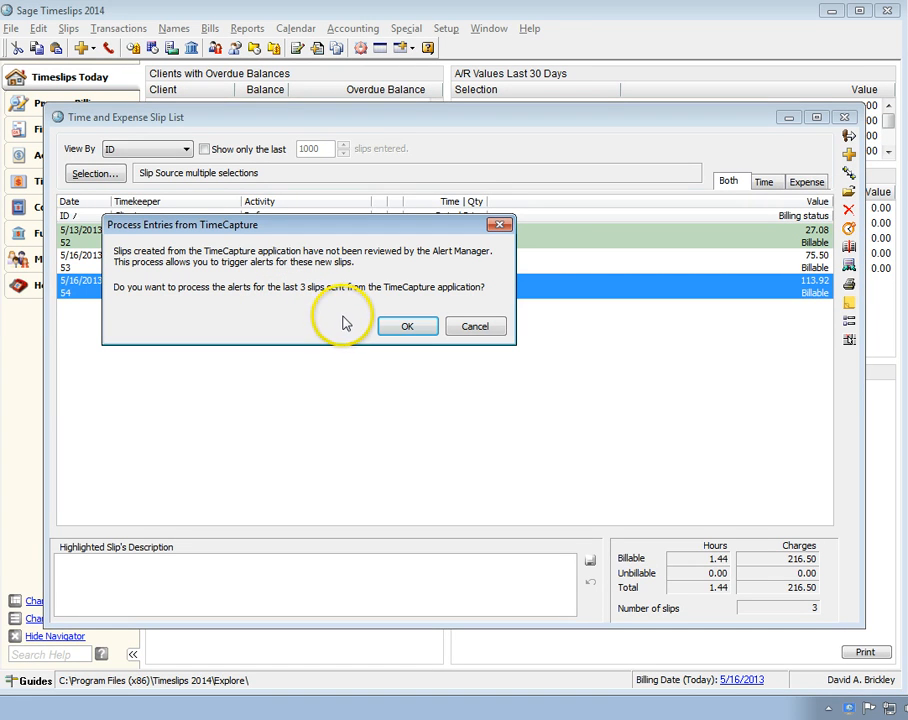
{"action": "mouse_move", "coordinate": [383, 332]}
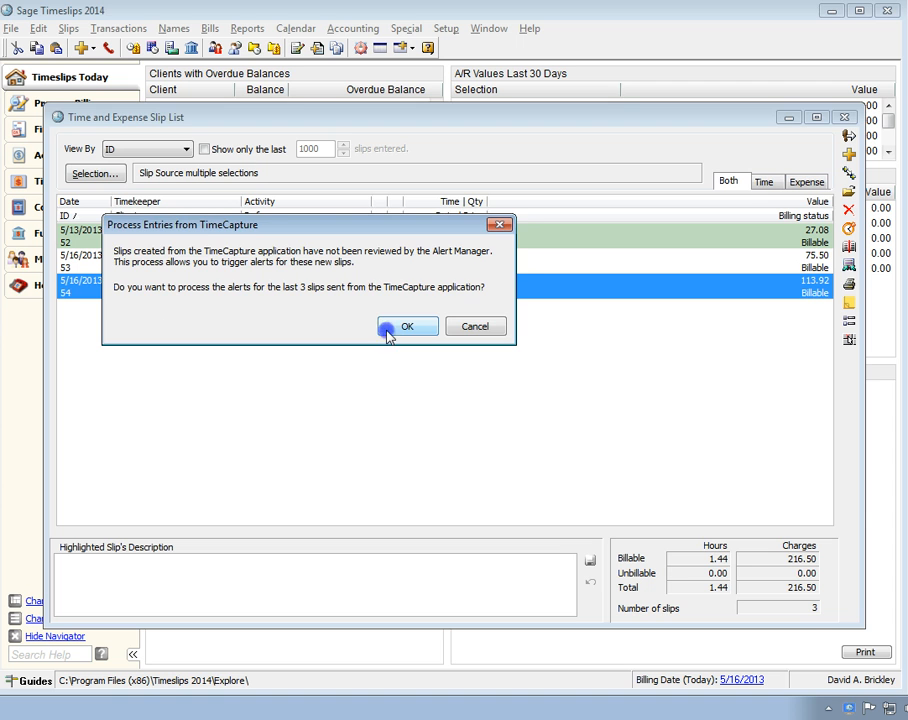
{"action": "left_click", "coordinate": [407, 326]}
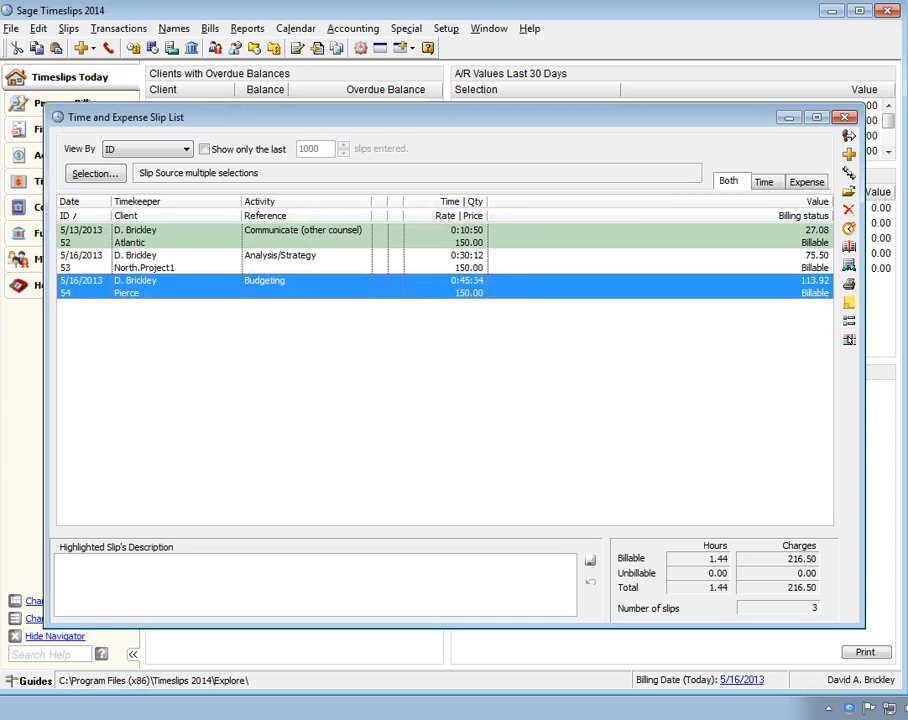
{"action": "mouse_move", "coordinate": [84, 384]}
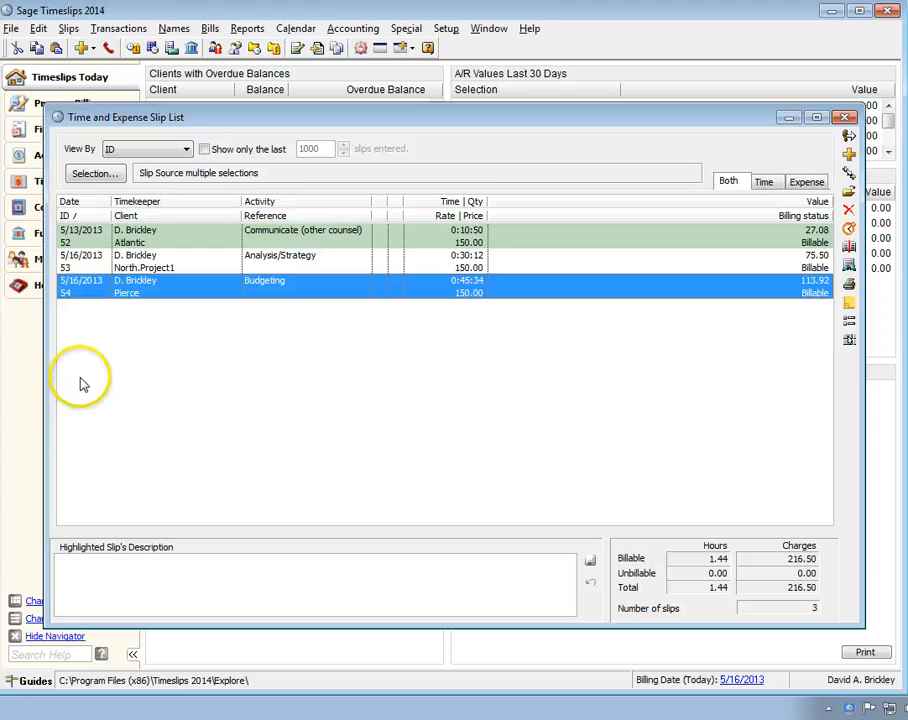